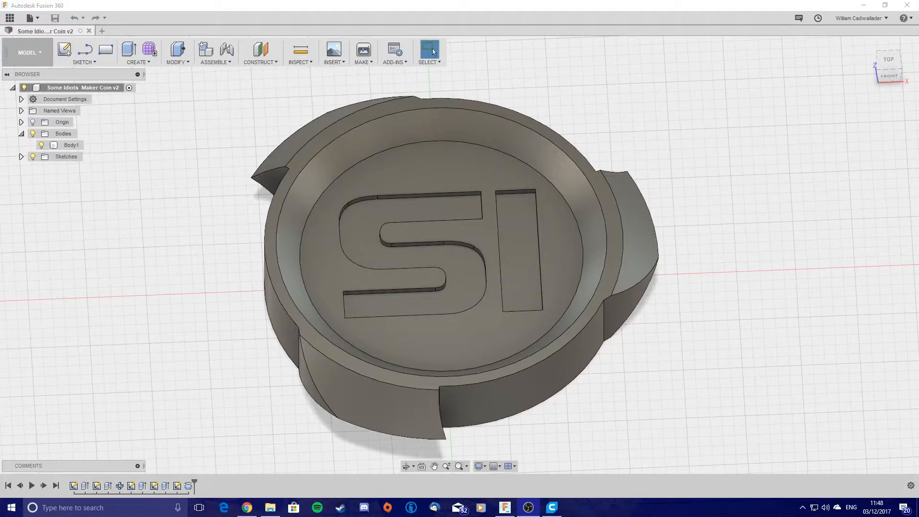
- Start the Make > 3D Print export with 'Send to 3D Print Utility' left unticked
click(519, 253)
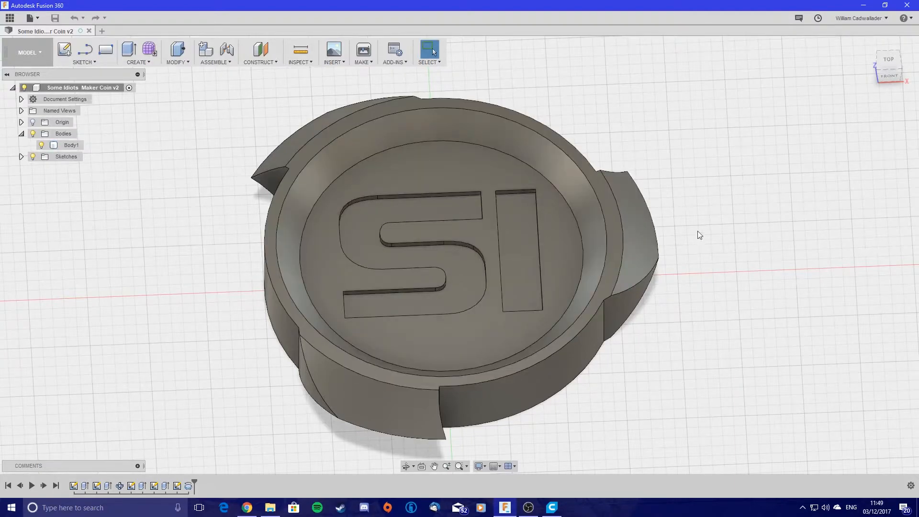
click(592, 346)
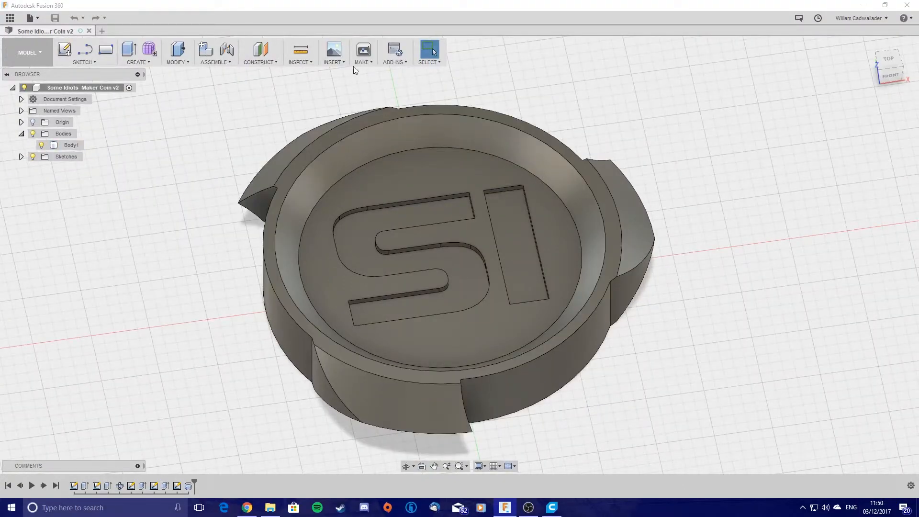
click(363, 50)
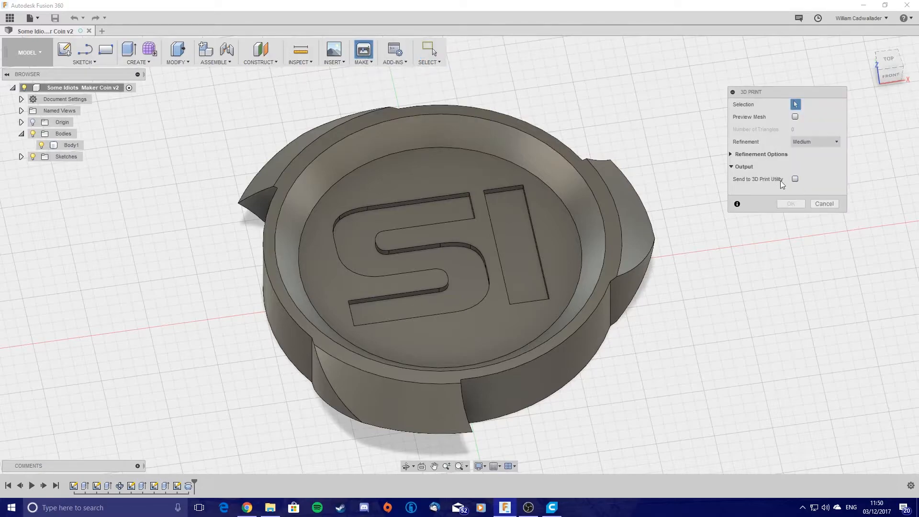
click(796, 179)
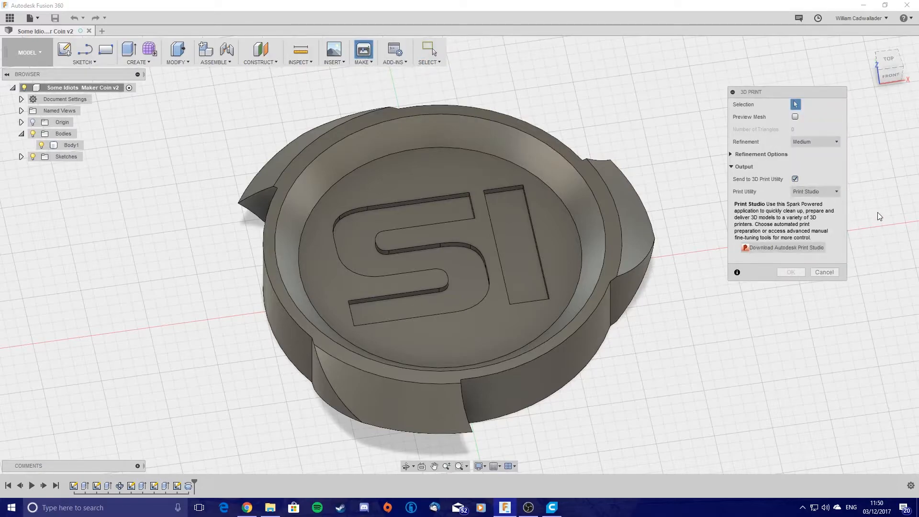
click(796, 179)
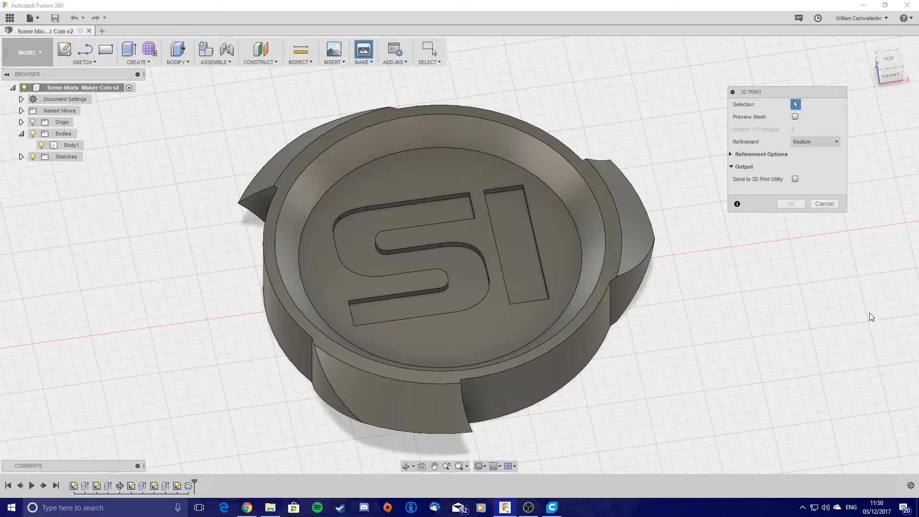
mouse_move(858, 249)
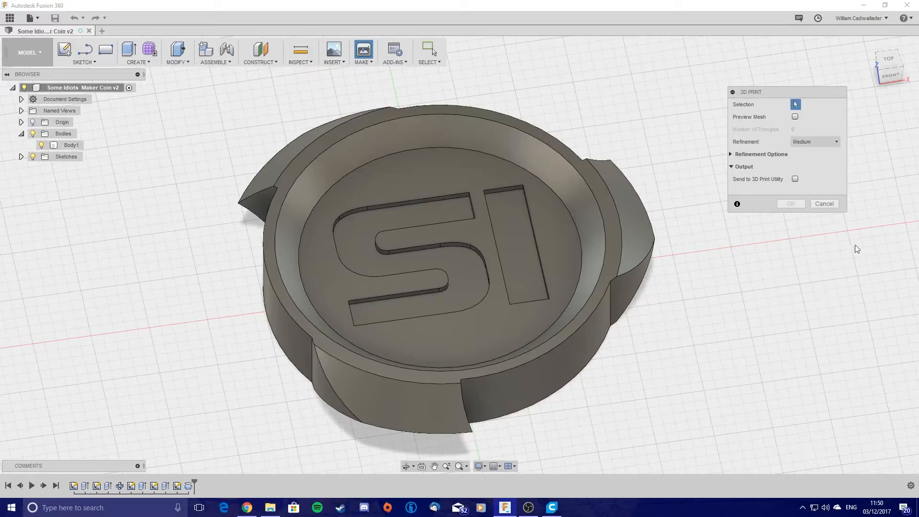
mouse_move(854, 193)
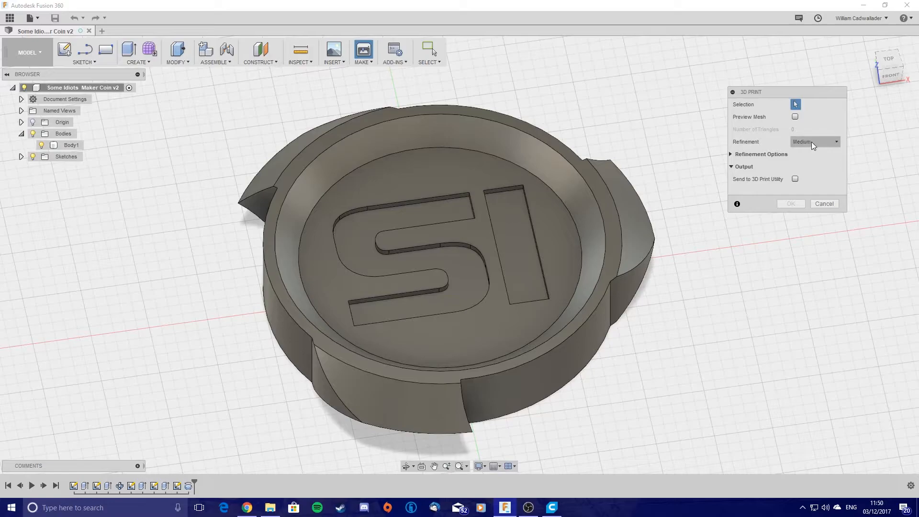
click(815, 141)
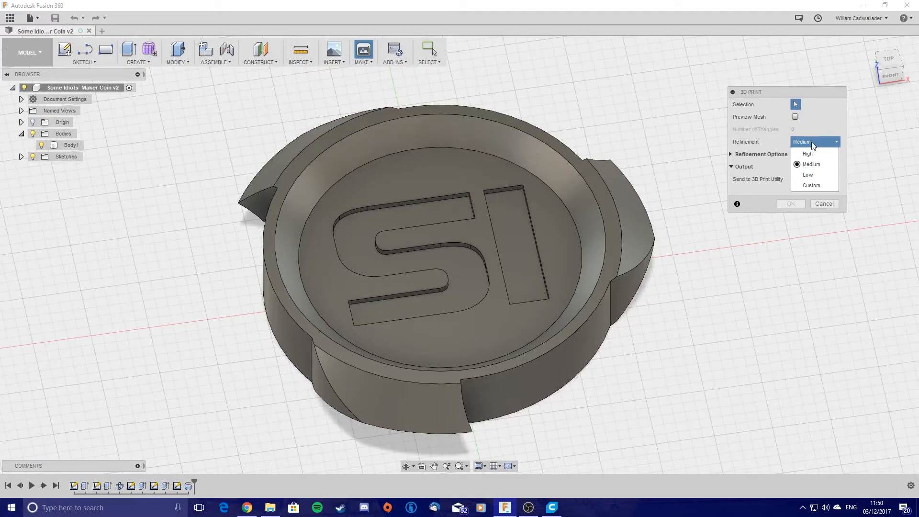
click(812, 164)
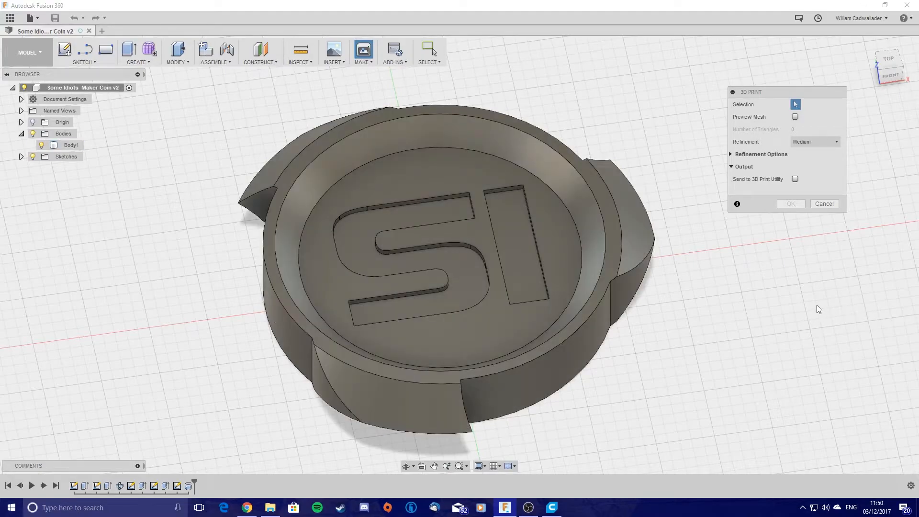
mouse_move(819, 253)
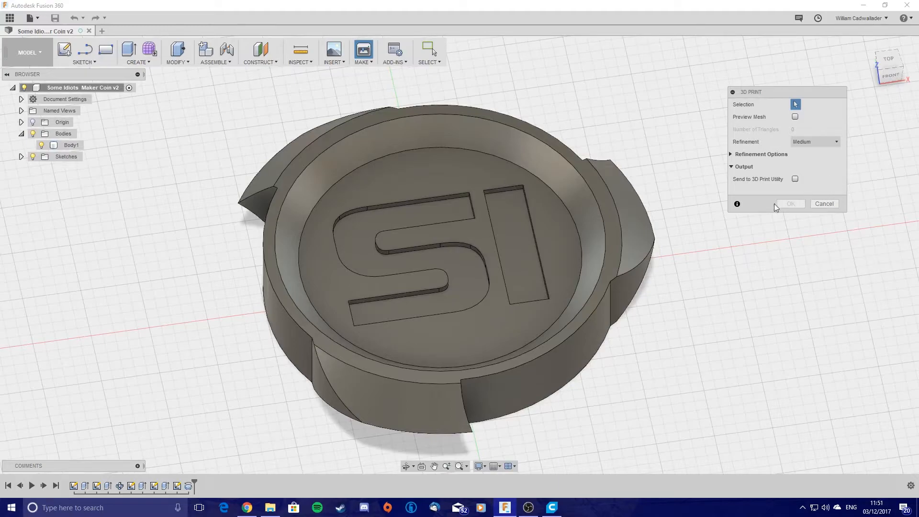
mouse_move(838, 170)
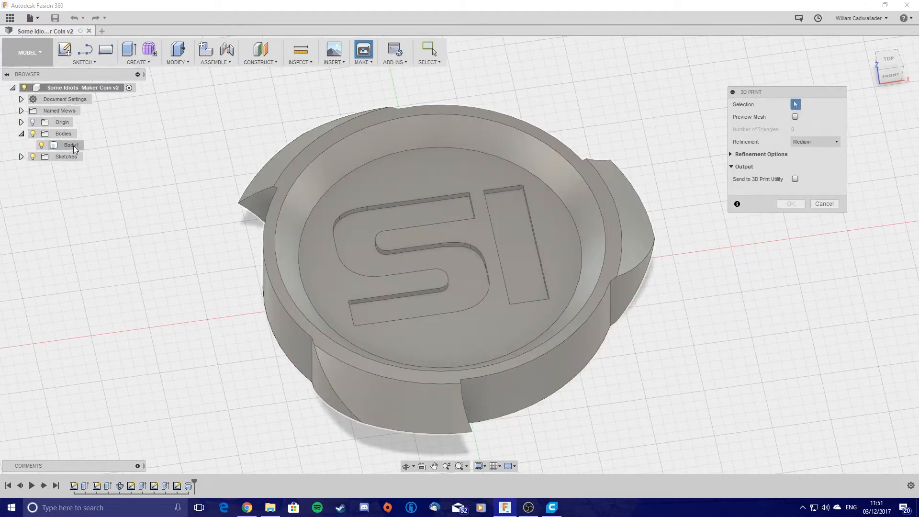
- Select Body1 as the export body and confirm the 3D Print settings
click(70, 145)
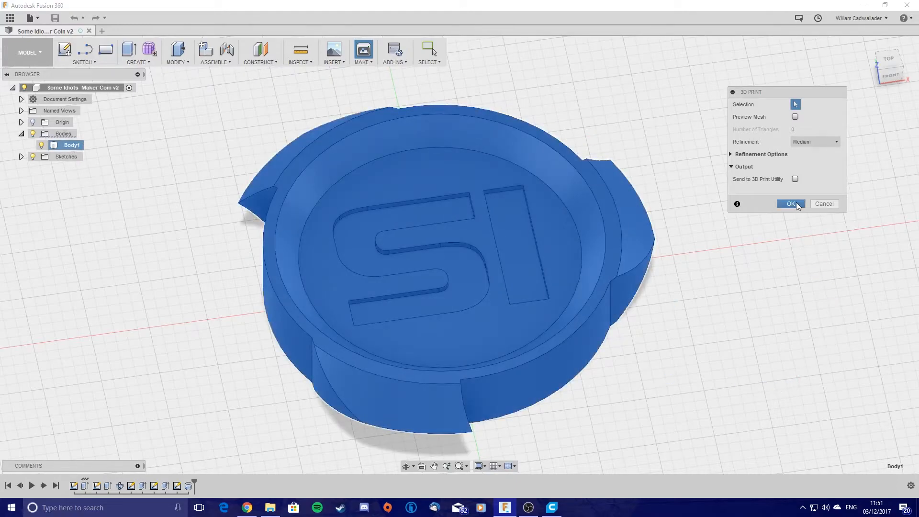
click(791, 203)
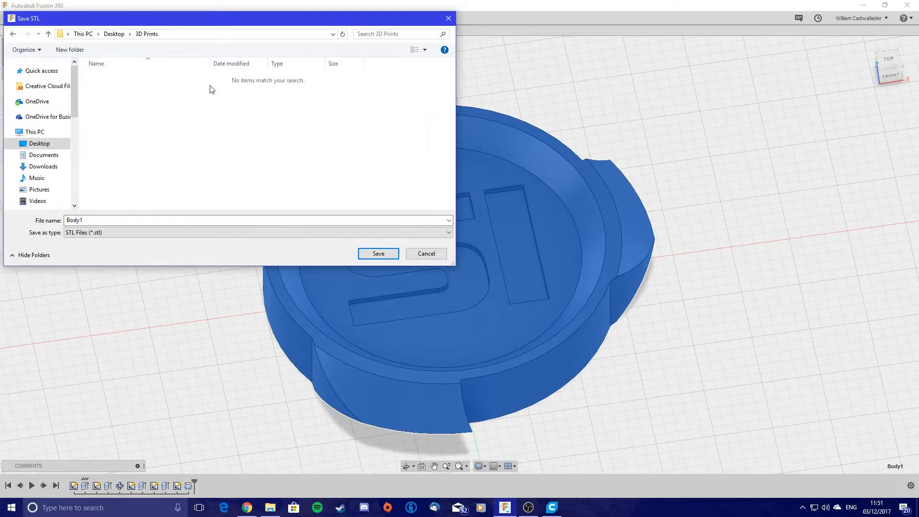
- Name the STL file 'Some Idiots Coin' and save it into 3D Prints
click(109, 220)
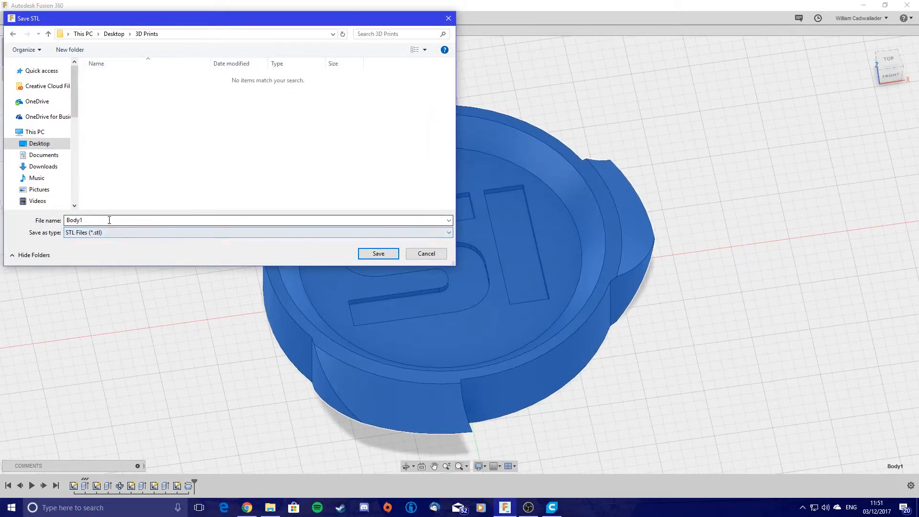
text(Some Idiots Coin)
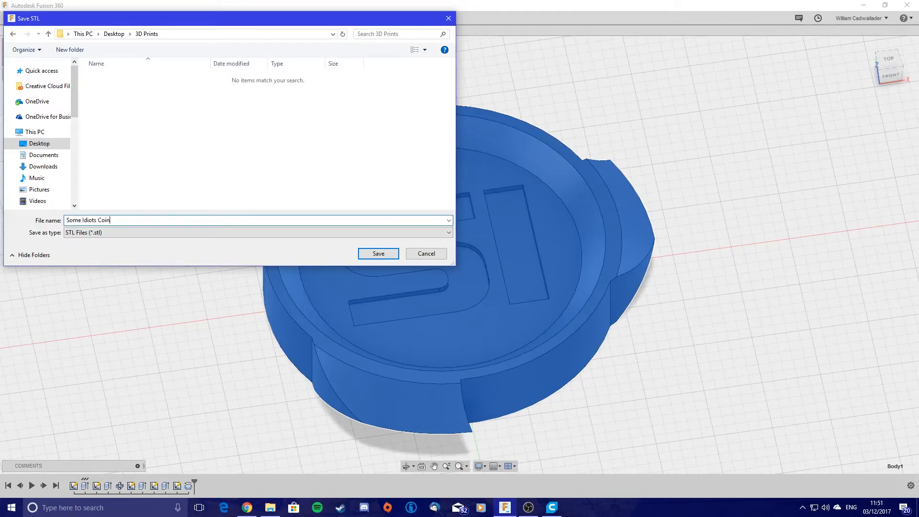
click(378, 253)
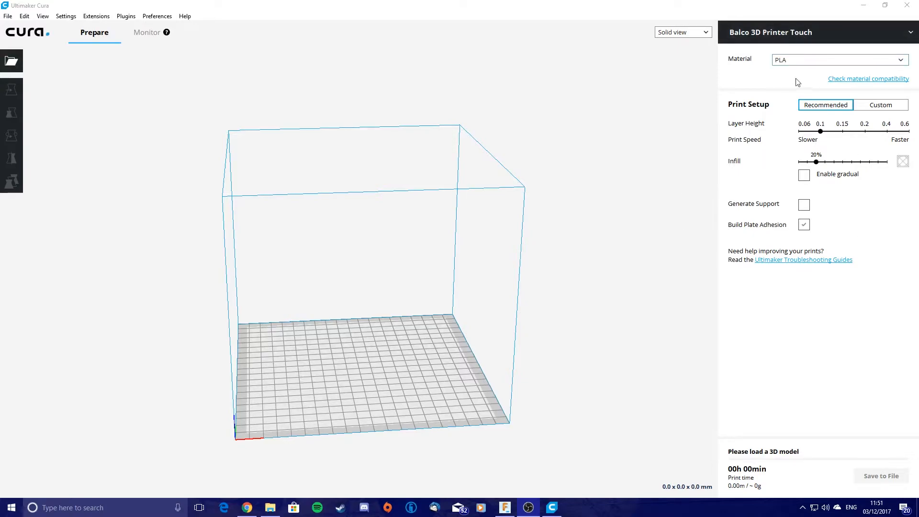
mouse_move(661, 115)
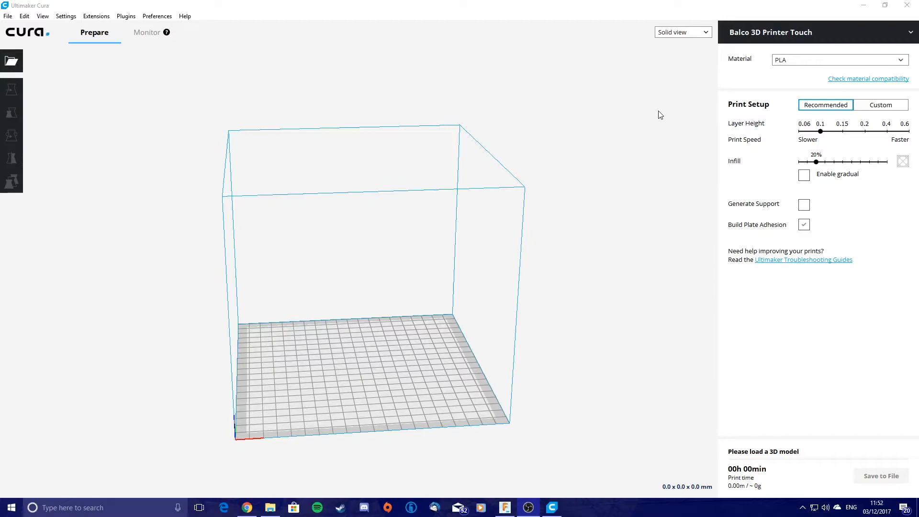
mouse_move(853, 98)
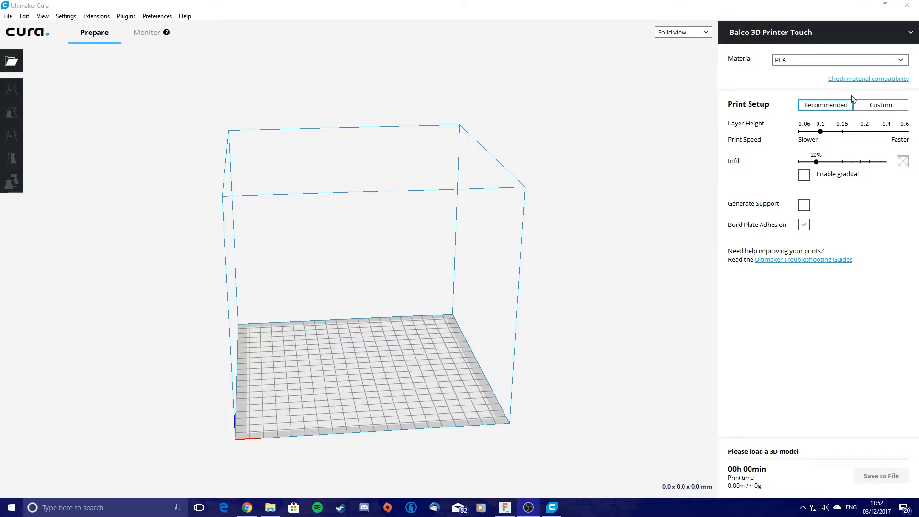